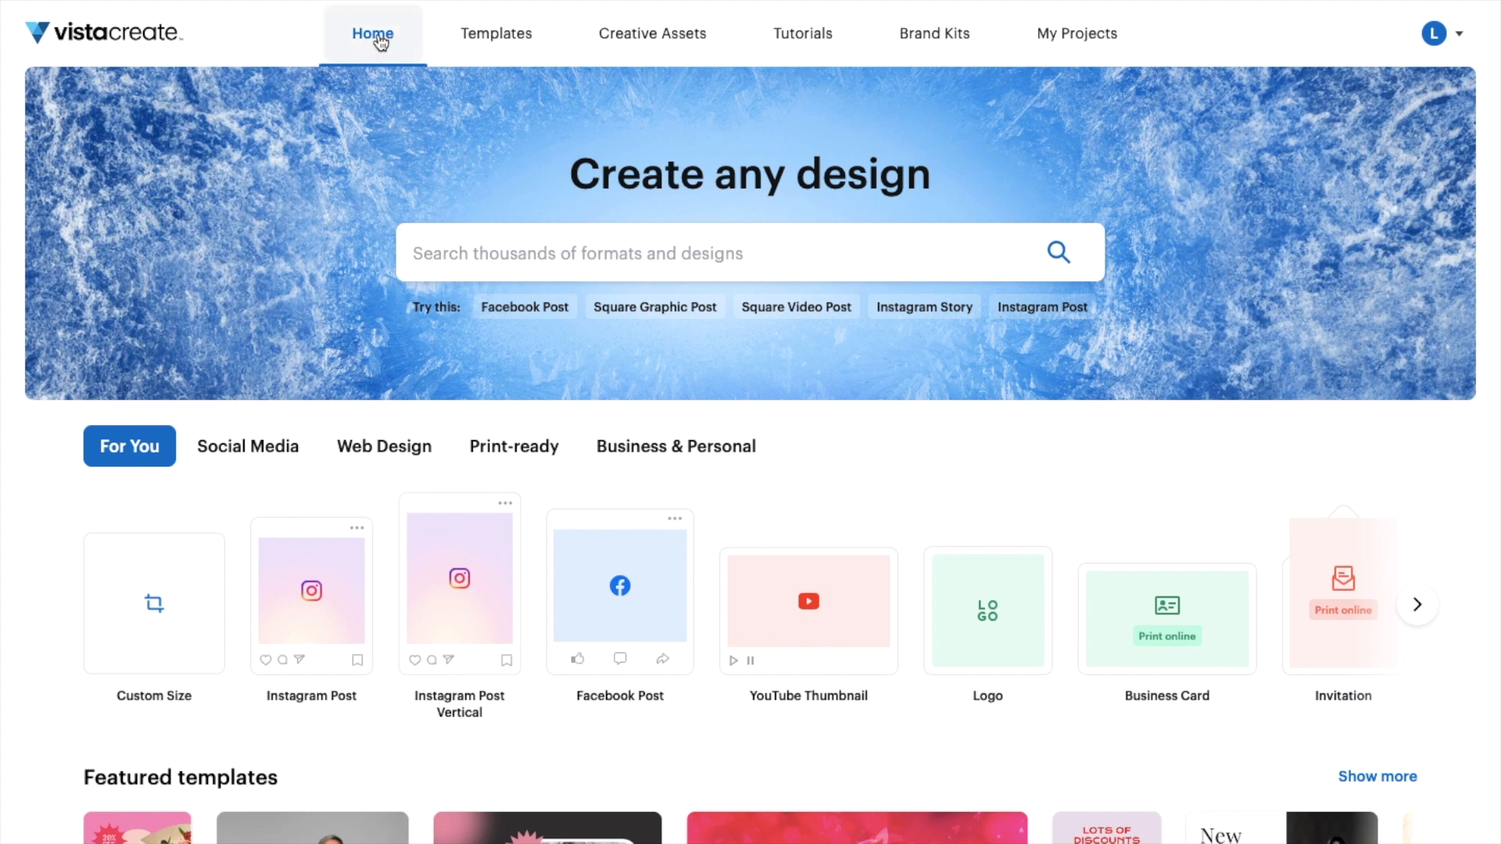
pyautogui.moveTo(134, 442)
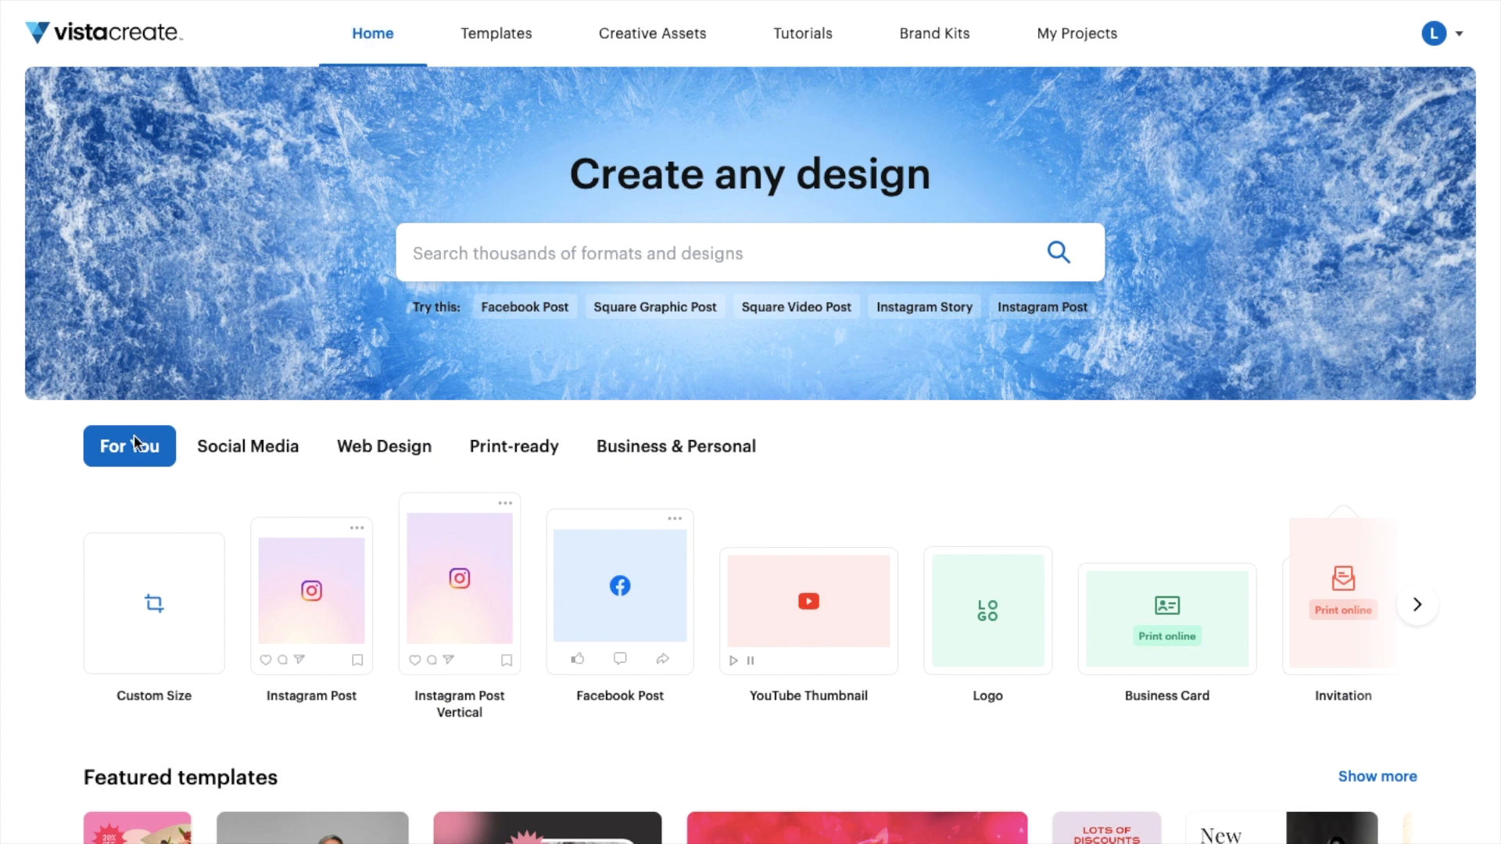
pyautogui.moveTo(140, 458)
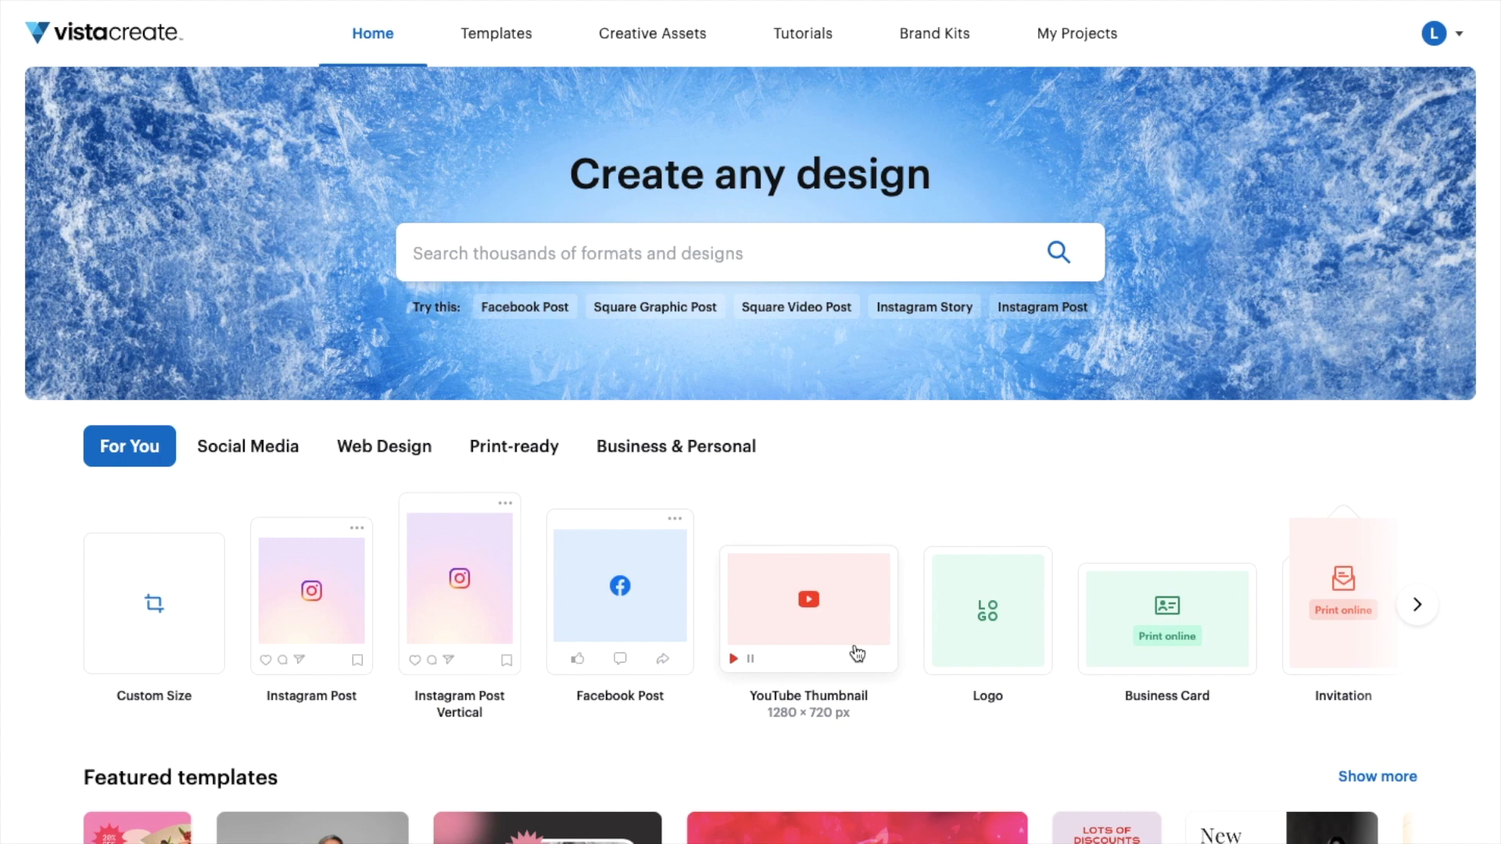
# Step: Start a new YouTube Thumbnail design from Home and dismiss the onboarding tip
pyautogui.click(807, 599)
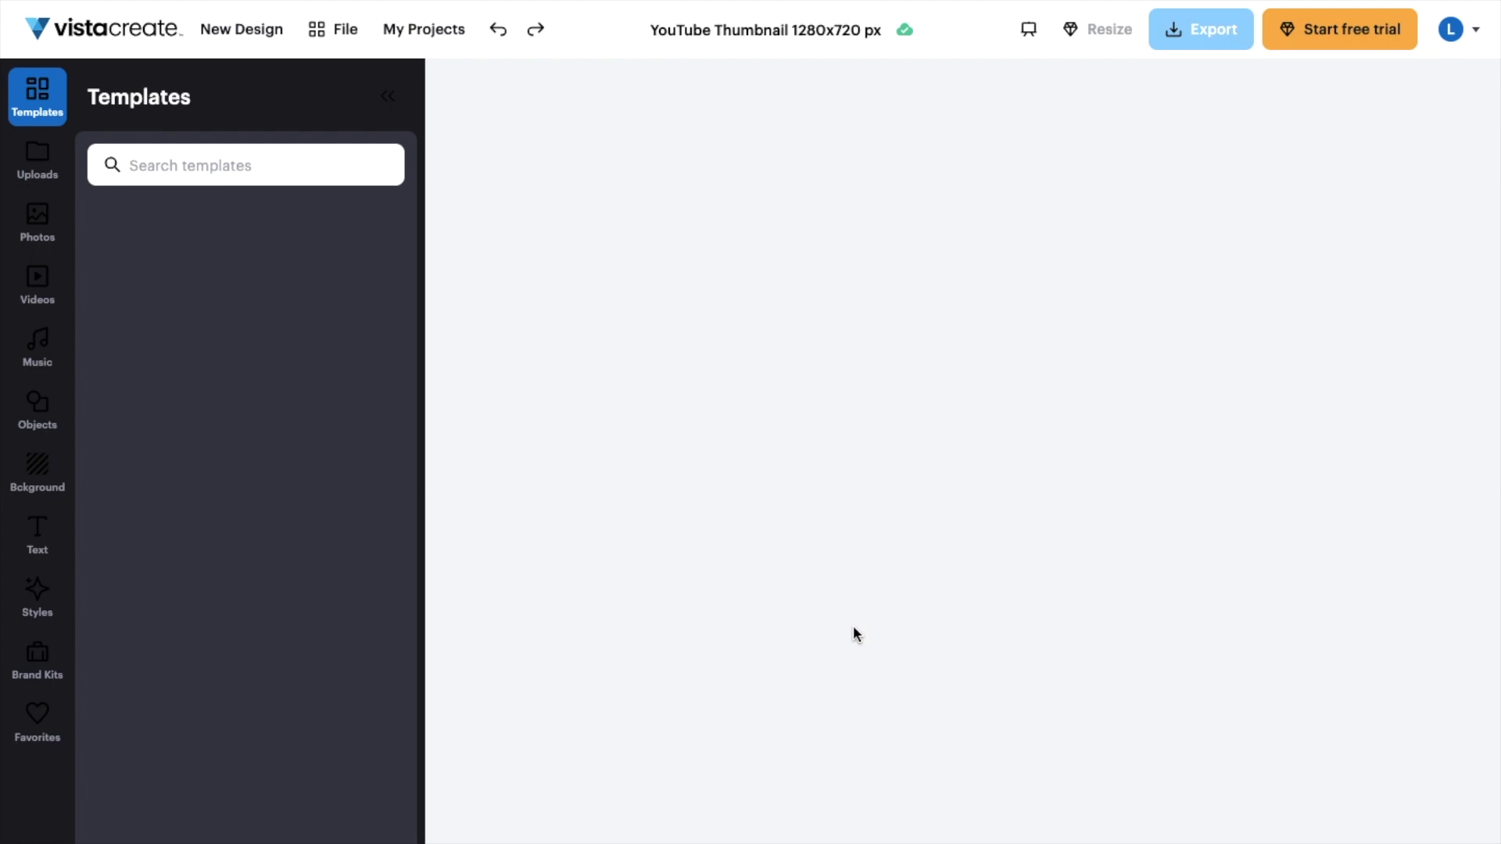
pyautogui.click(36, 409)
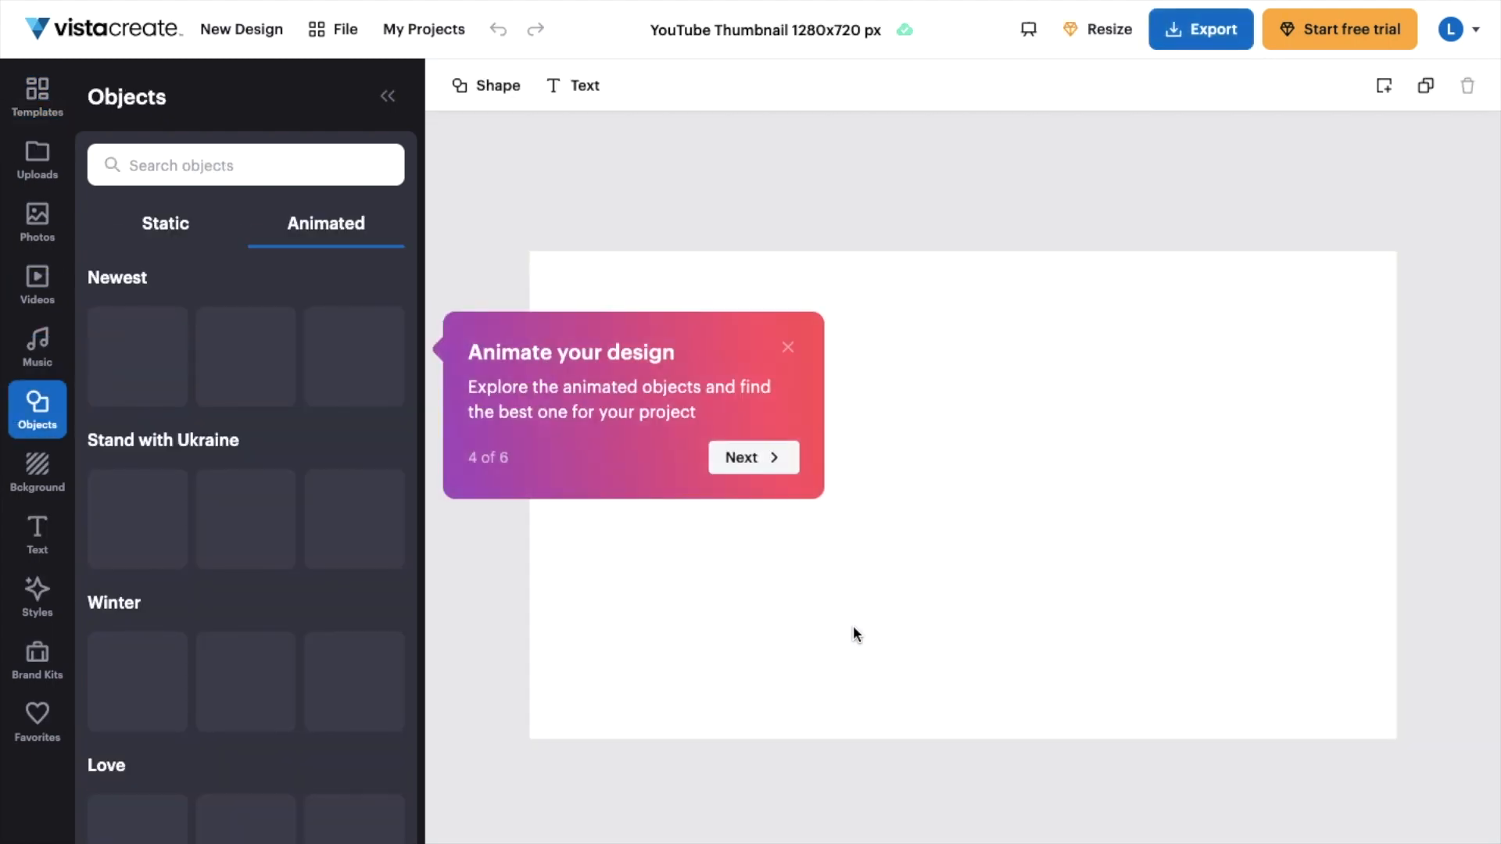
pyautogui.click(788, 347)
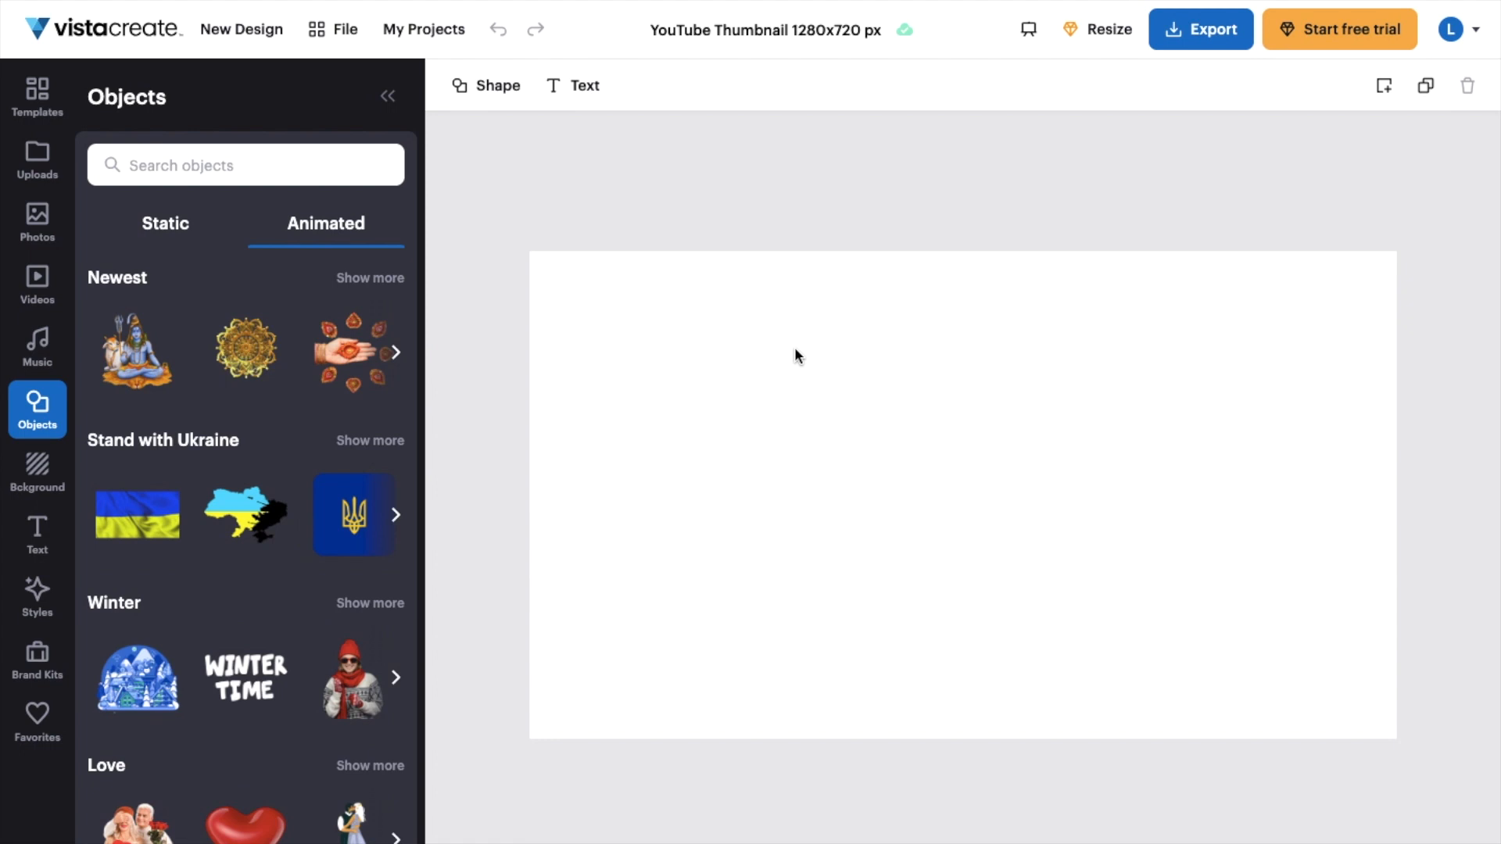
# Step: Fill the canvas background with the solid green preset swatch (#66BB6A)
pyautogui.click(36, 472)
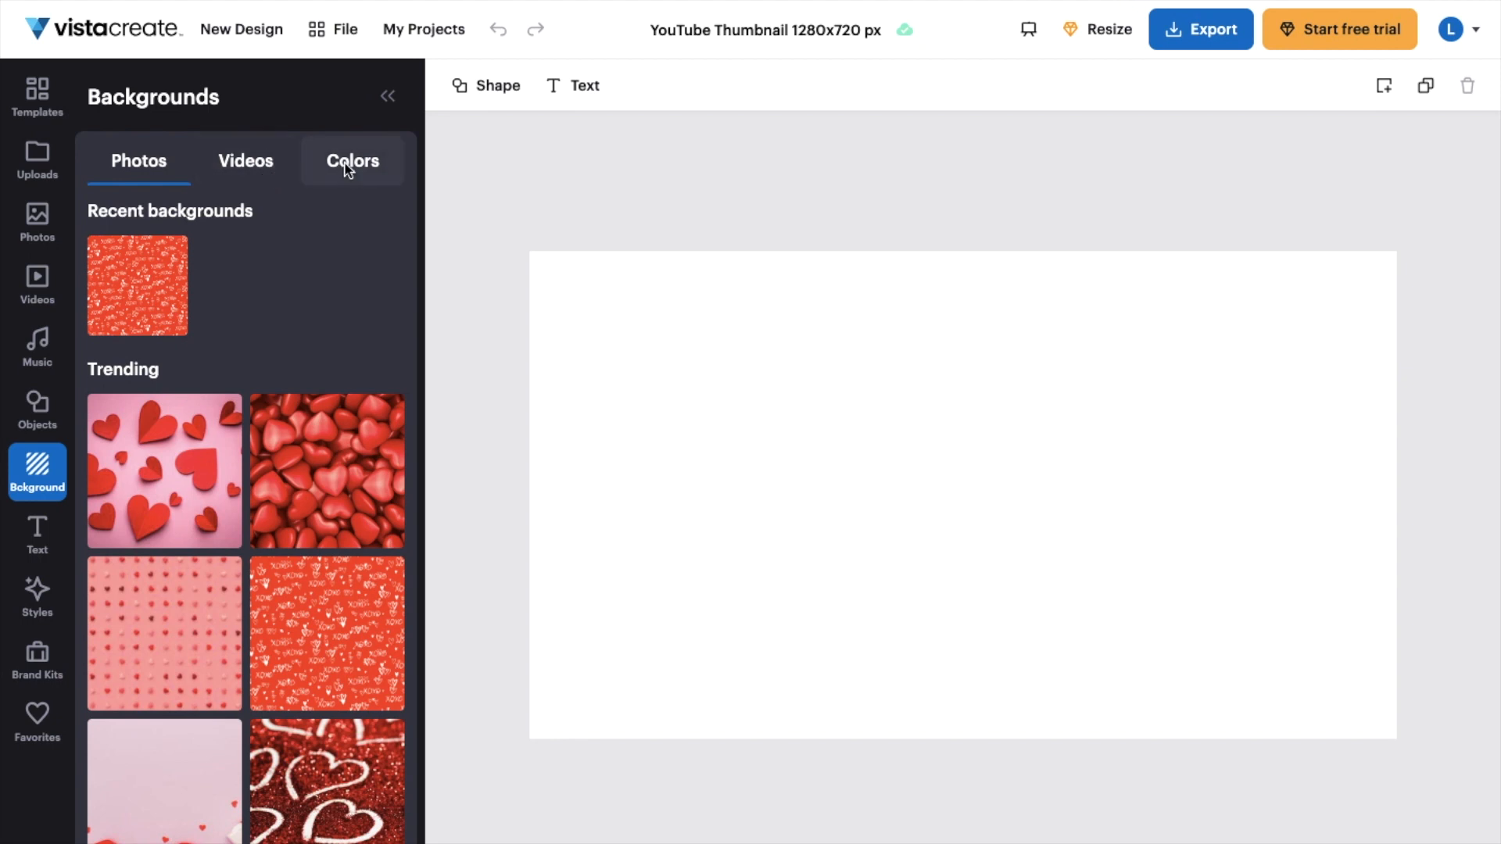
pyautogui.click(352, 161)
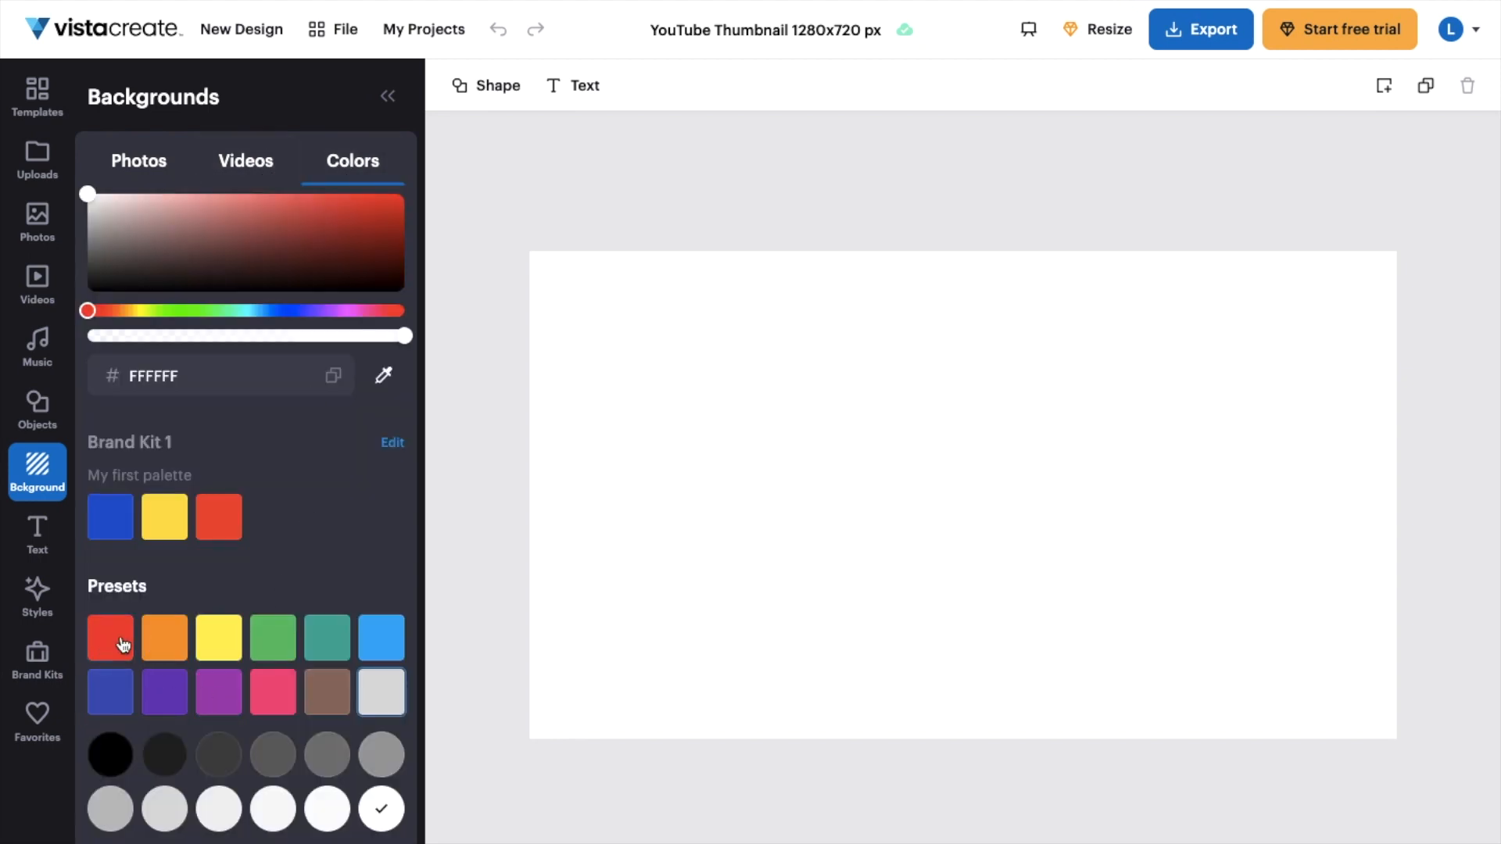
pyautogui.click(272, 636)
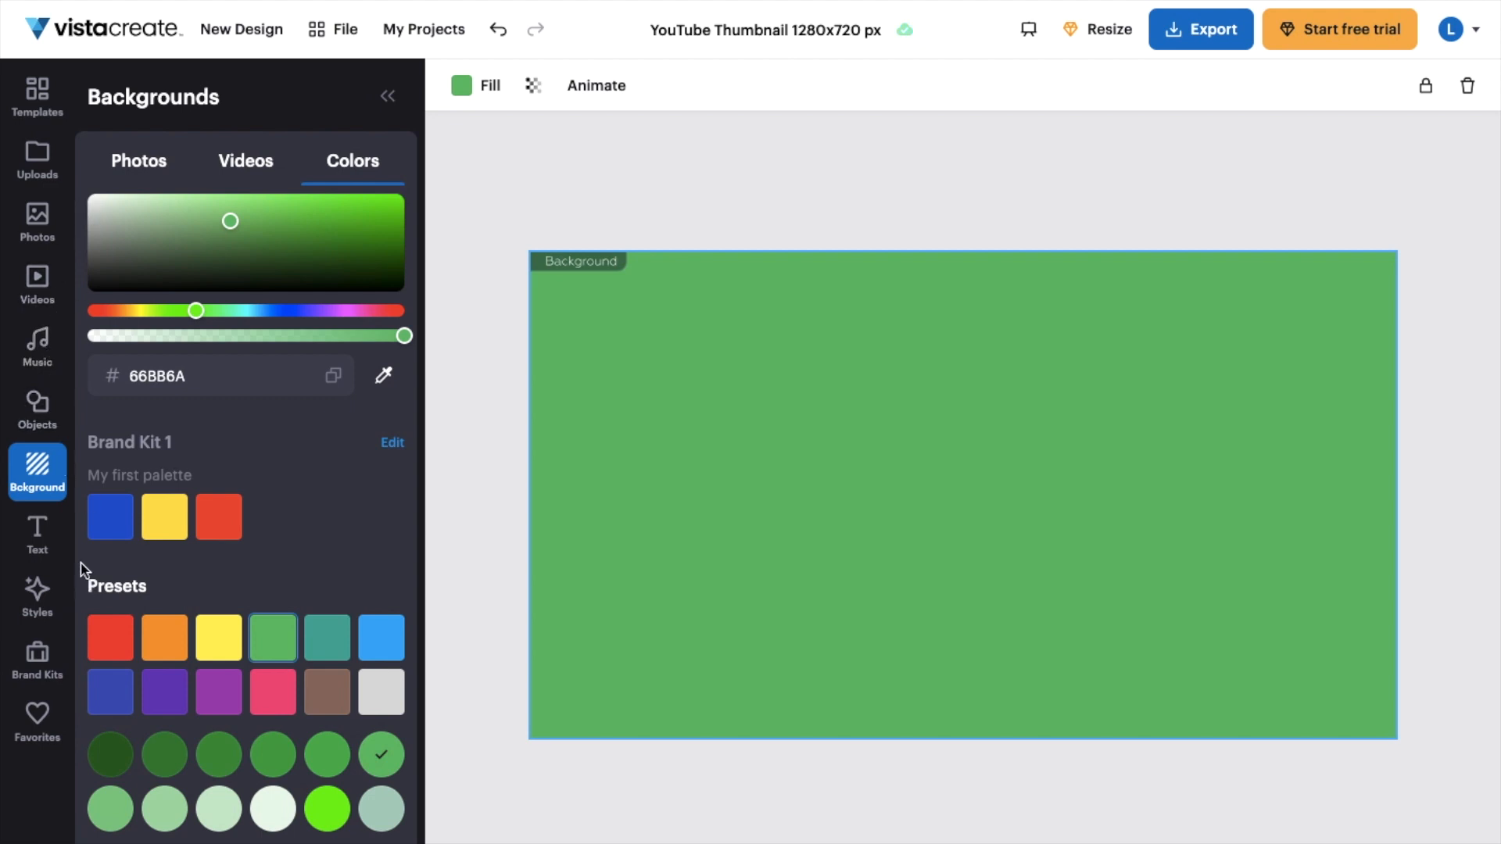
# Step: Add a new text box reading 'WOW!' to the thumbnail
pyautogui.click(36, 535)
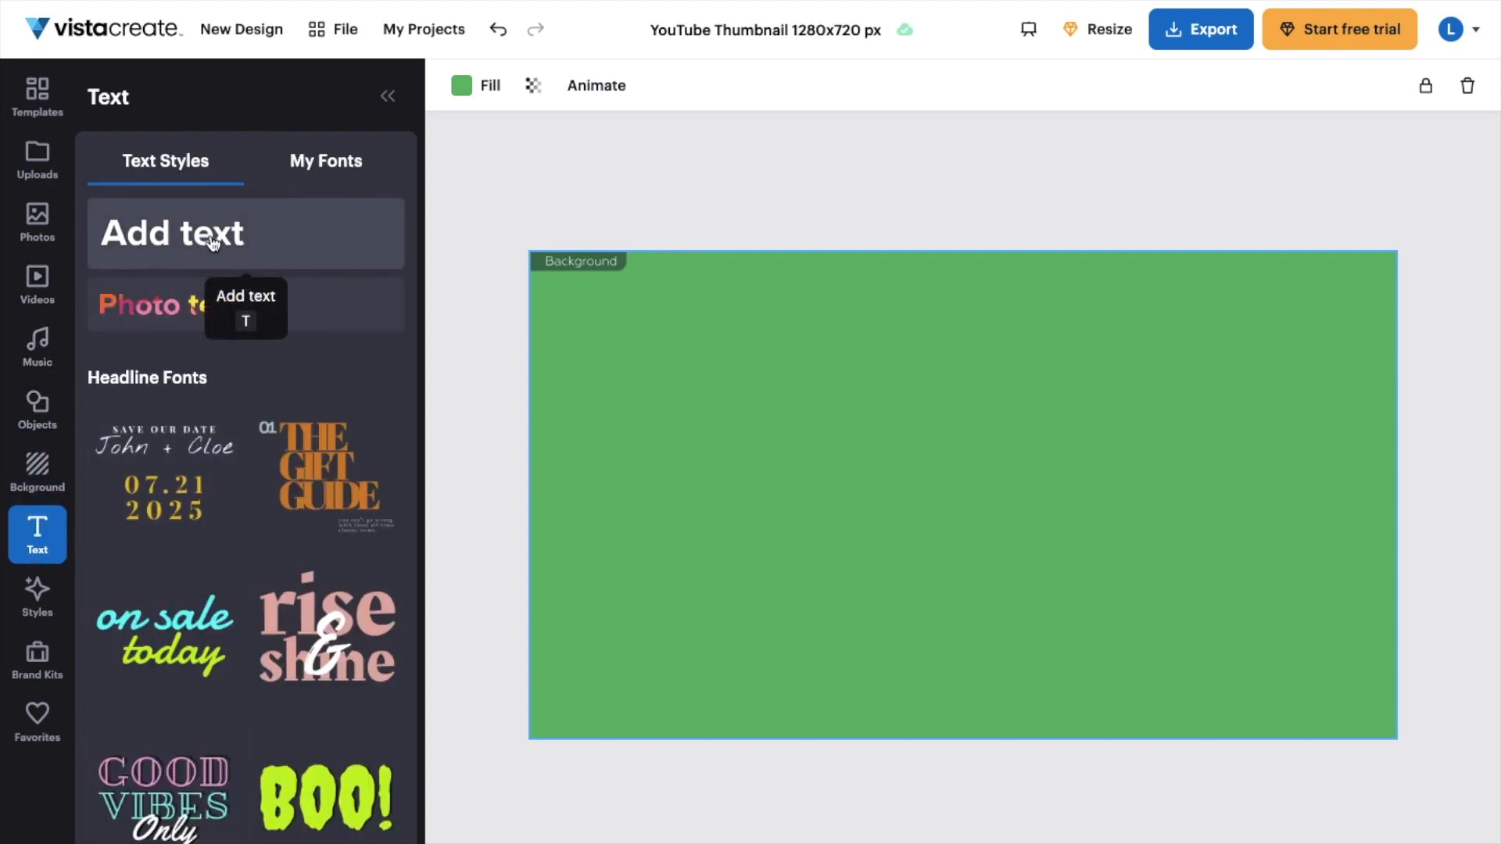
pyautogui.click(172, 233)
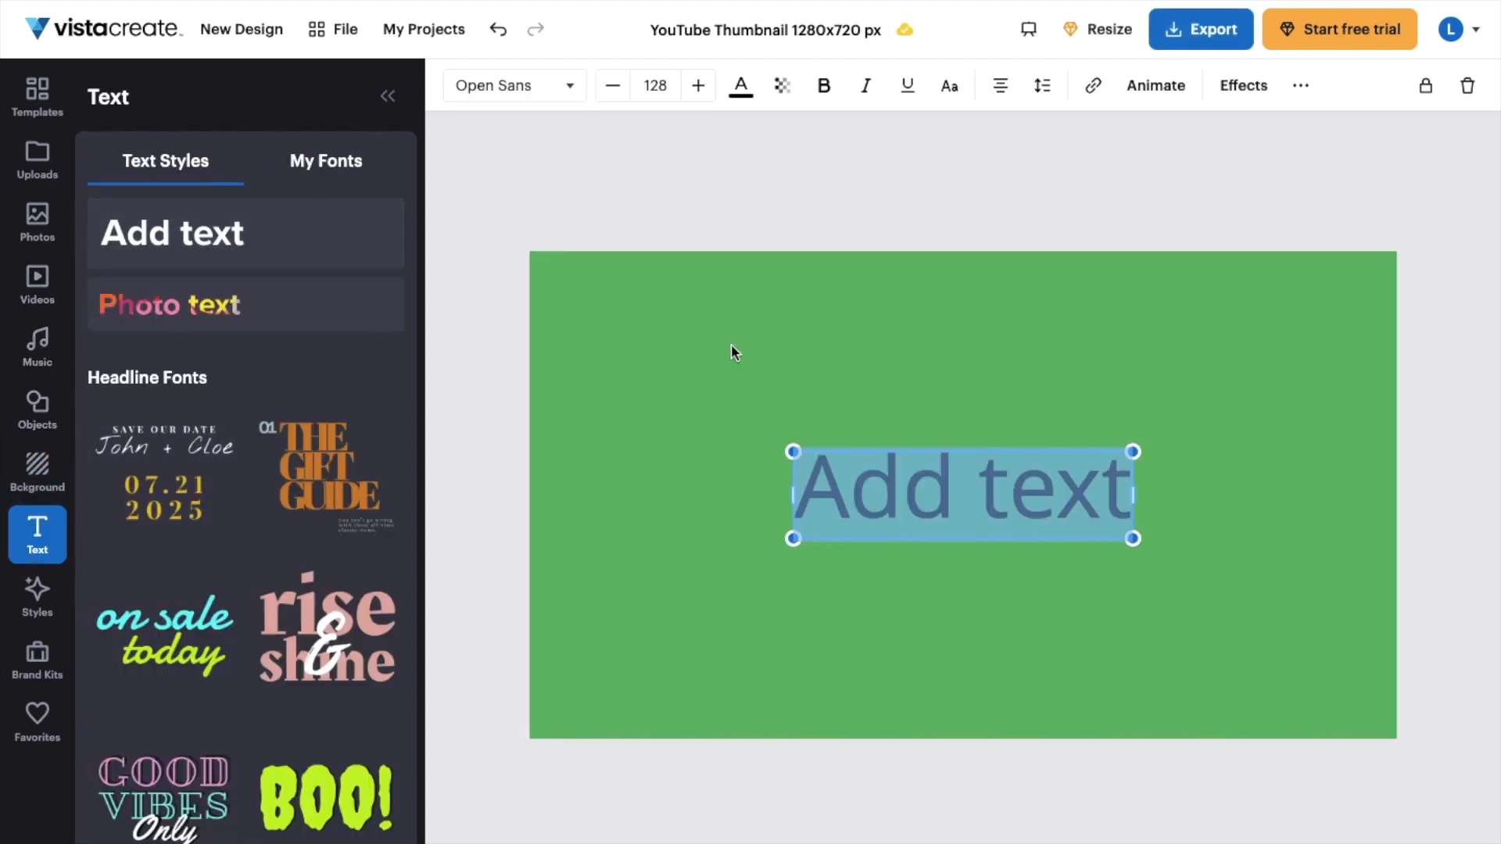
pyautogui.write('WOW!')
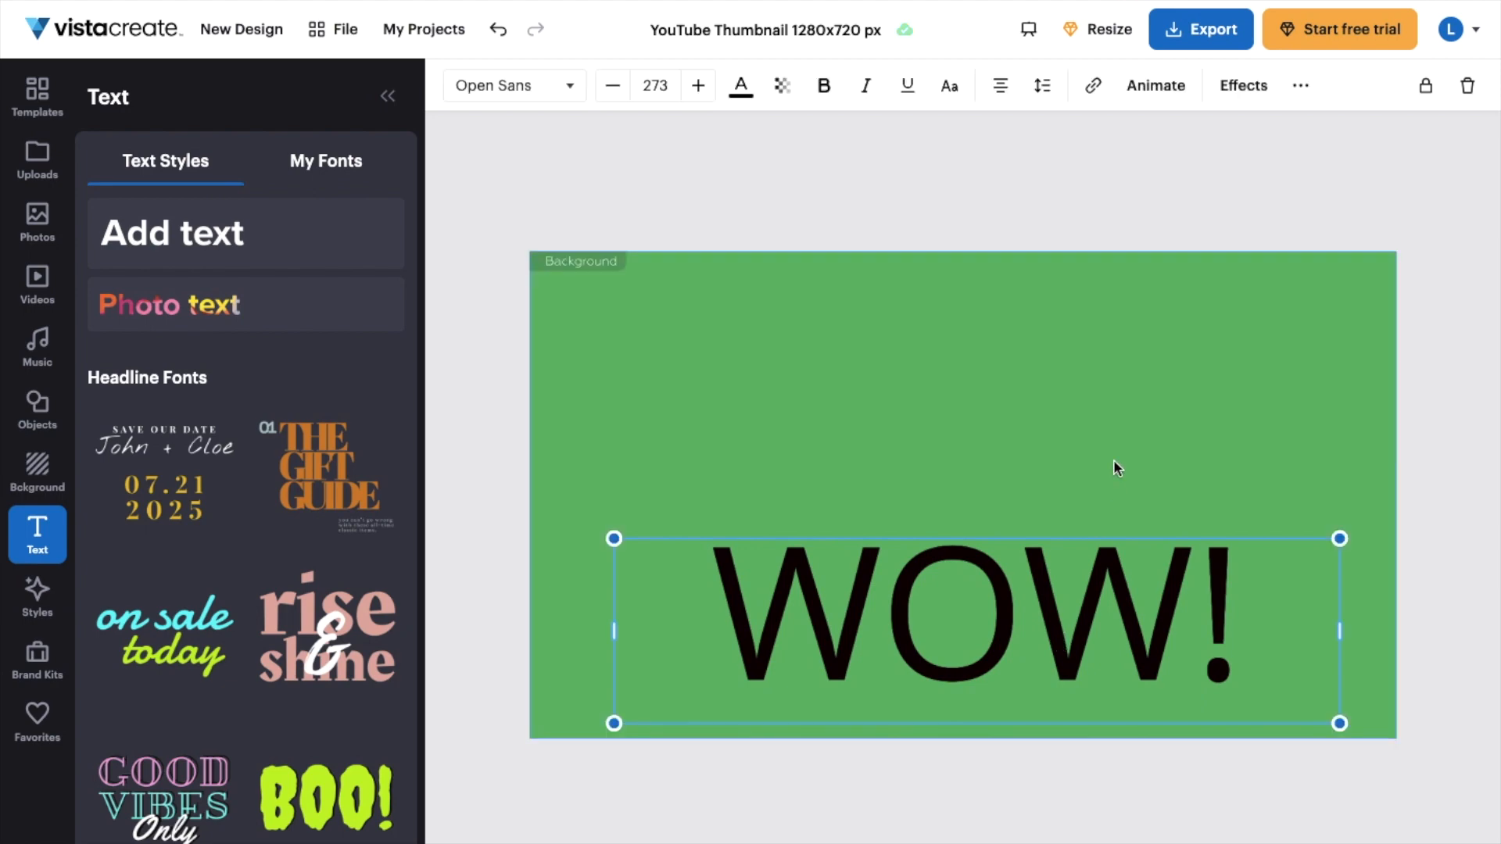
# Step: Place the burger stock photo on the thumbnail above the WOW! text
pyautogui.click(36, 222)
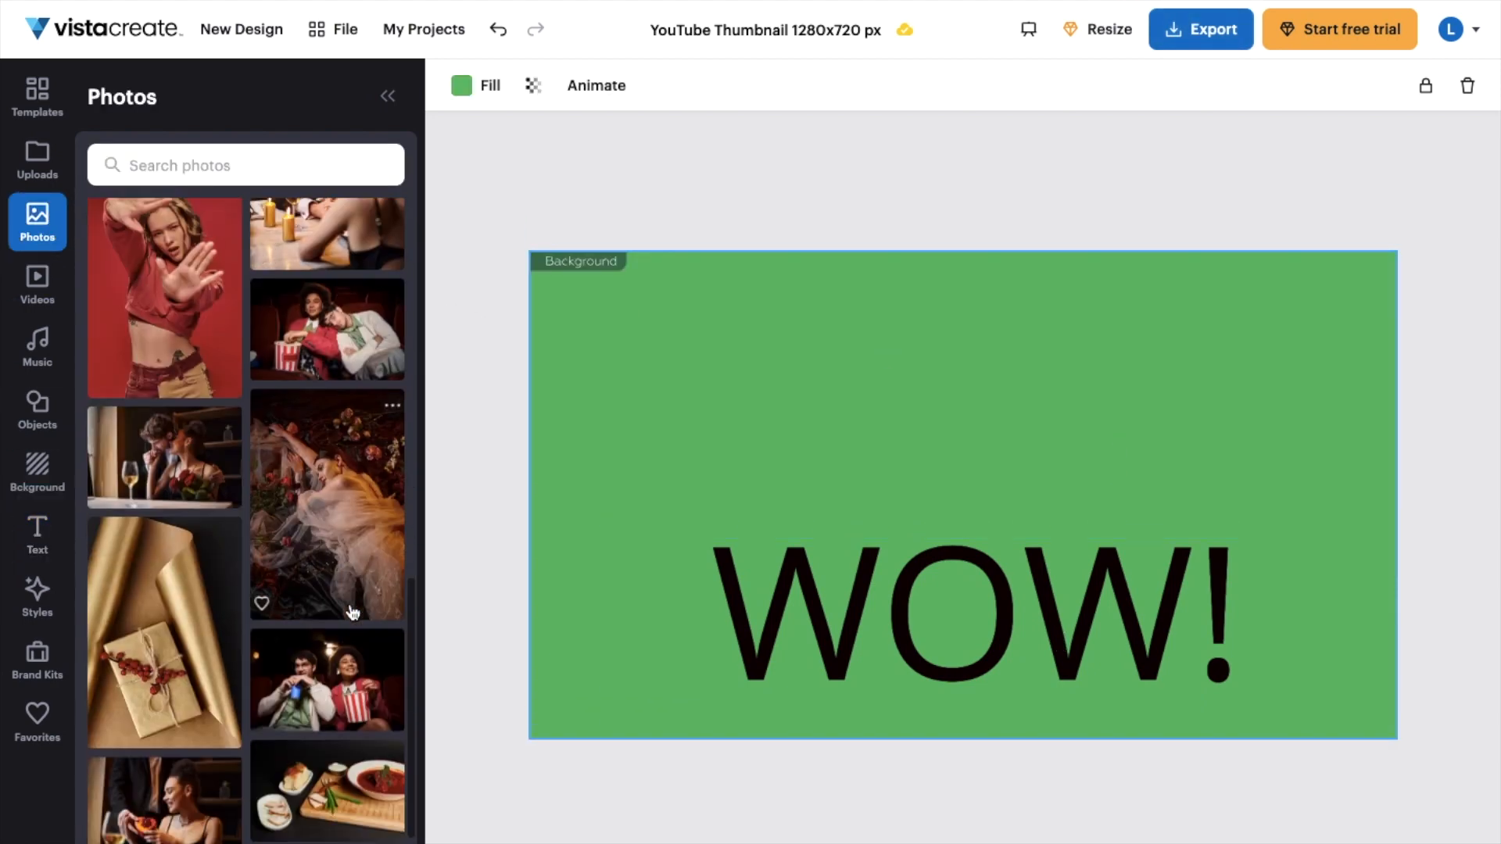
pyautogui.scroll(-3)
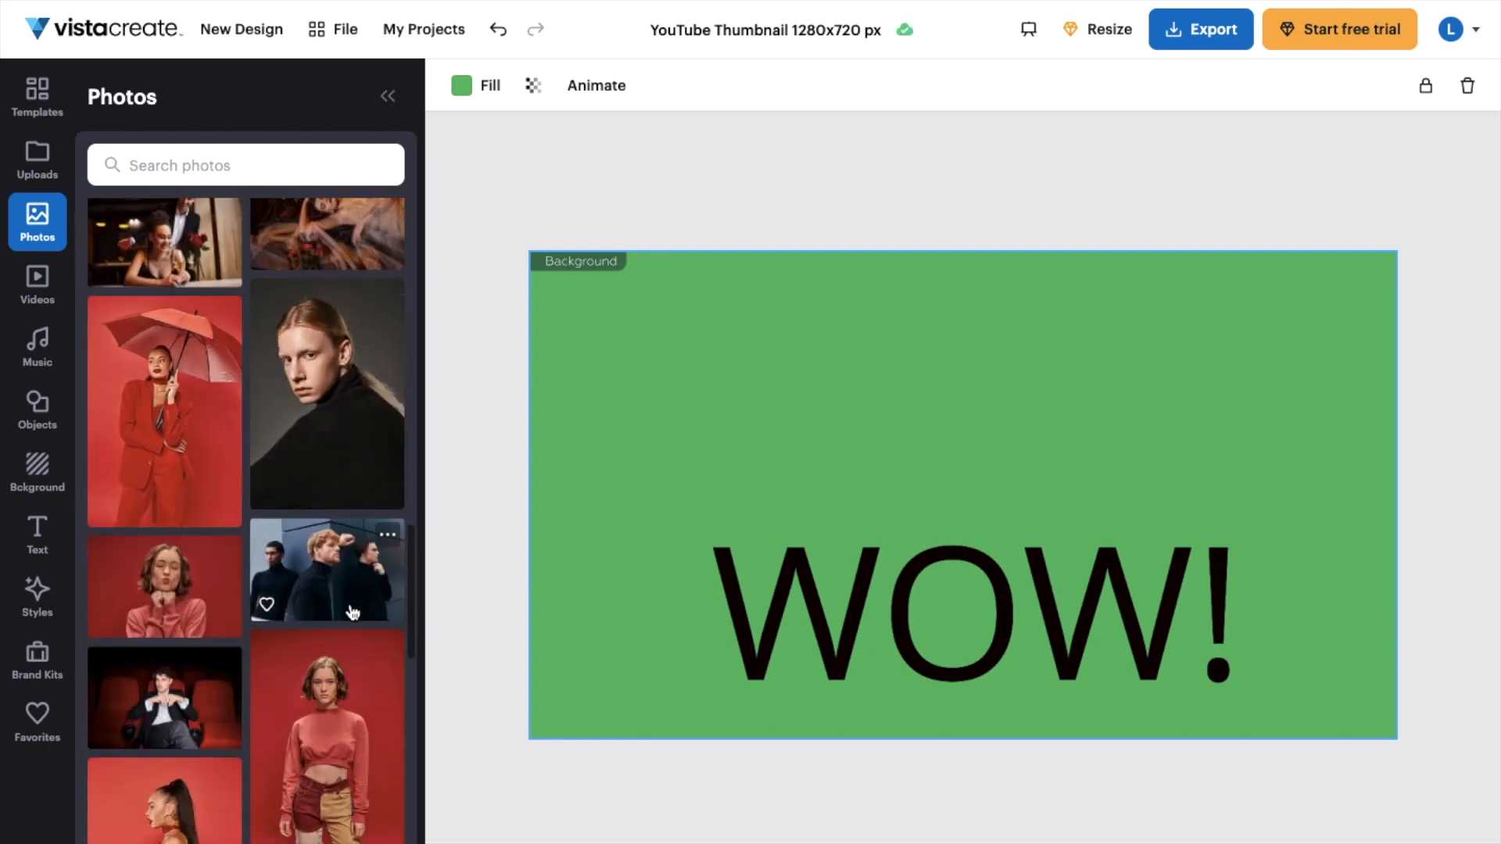
pyautogui.scroll(-3)
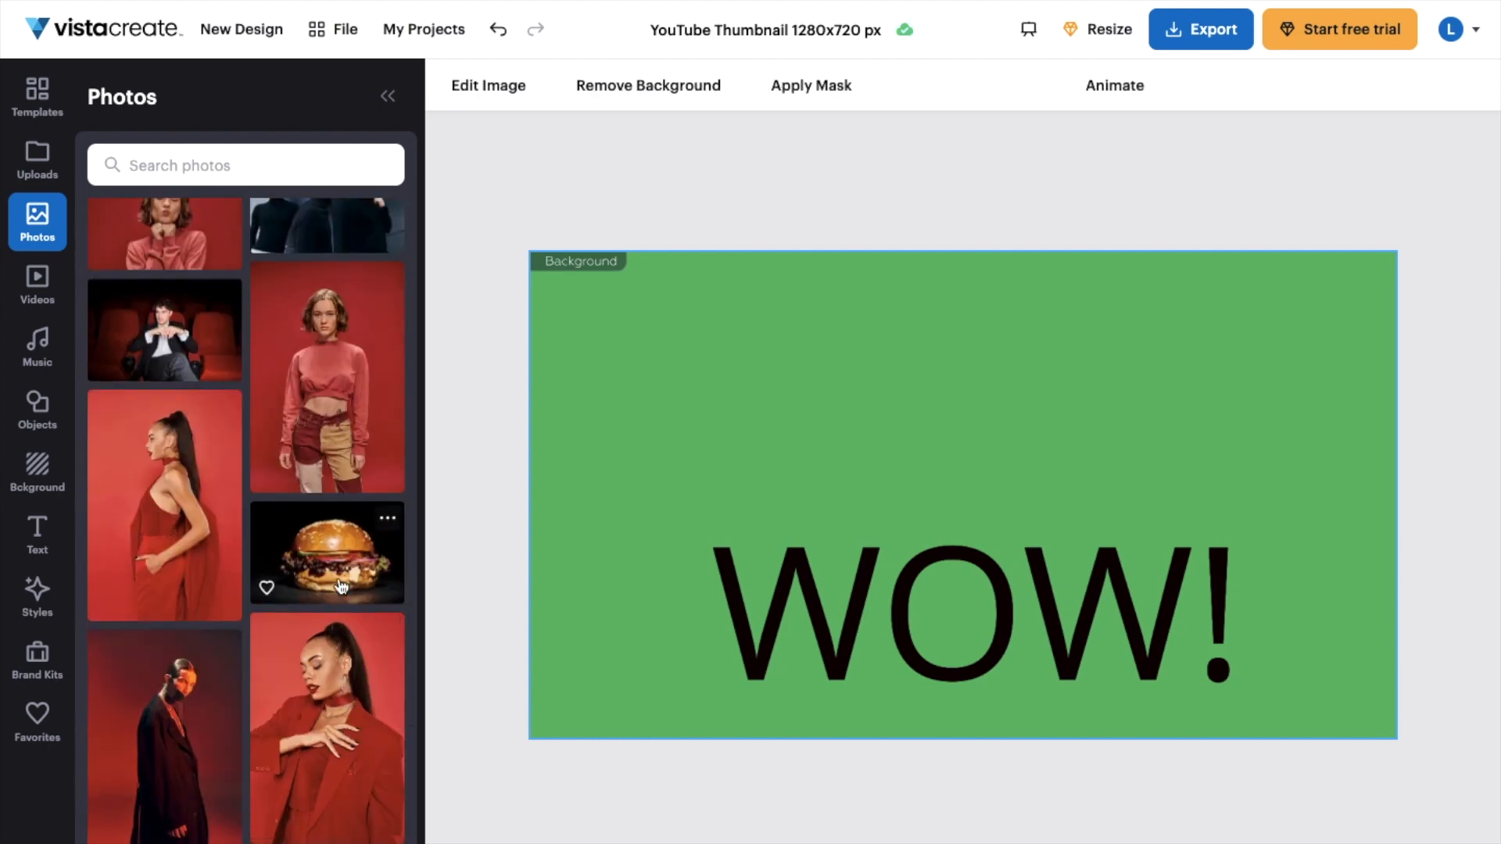
pyautogui.click(325, 552)
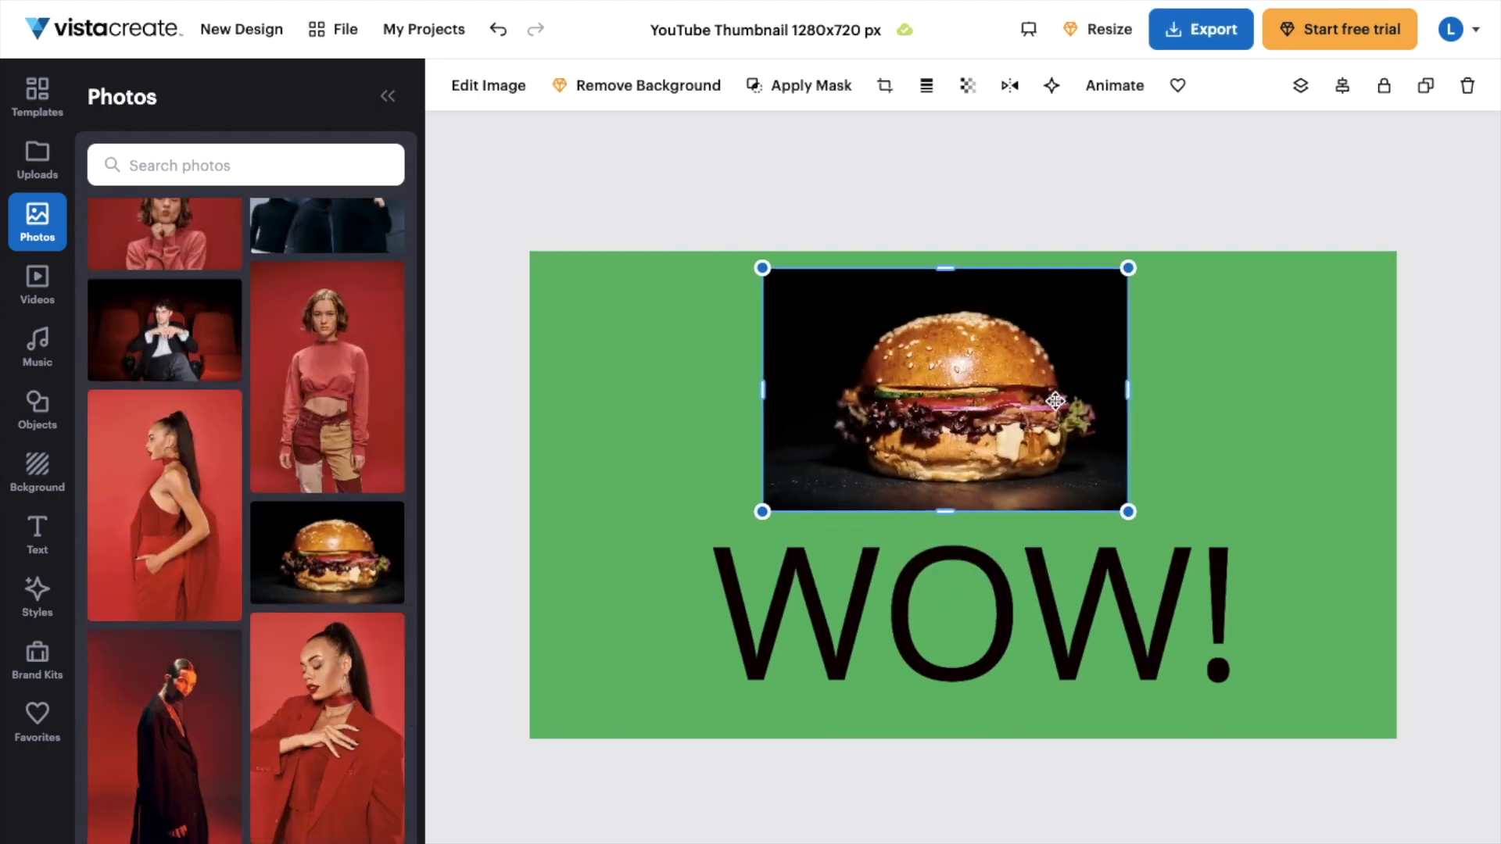
pyautogui.click(1249, 422)
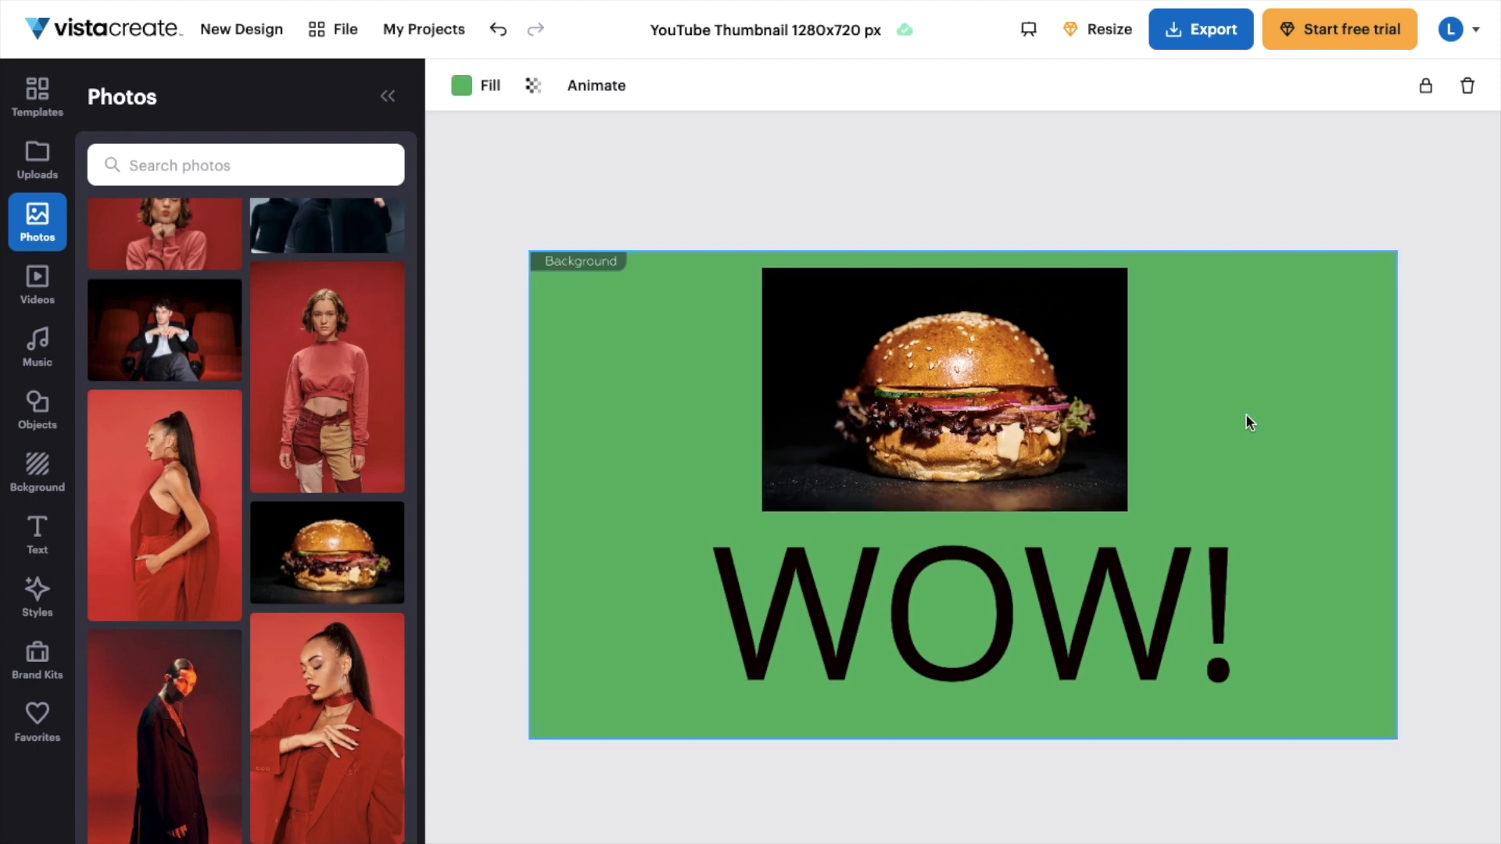
pyautogui.moveTo(1228, 45)
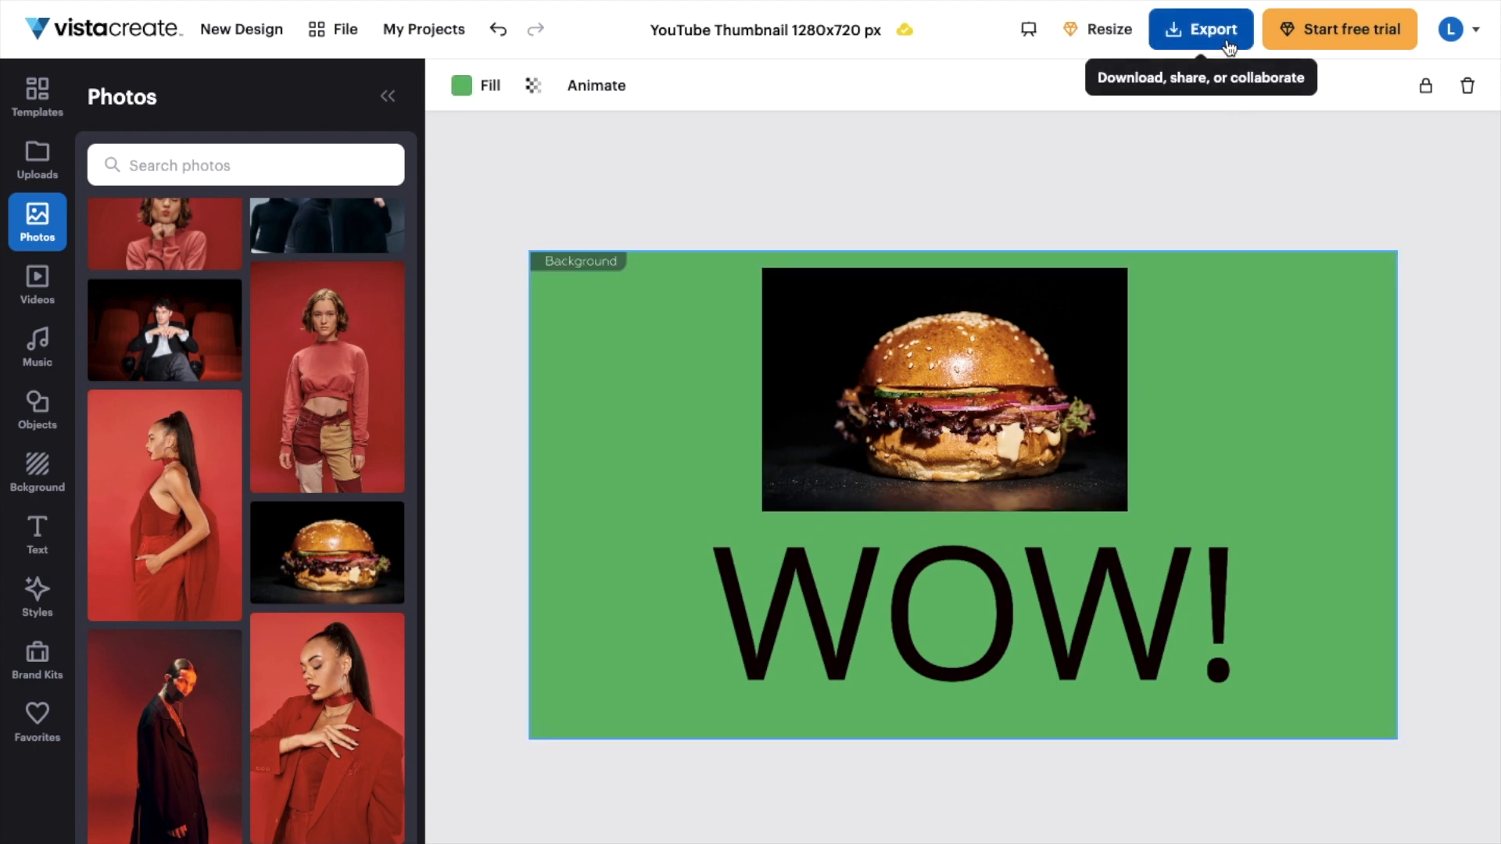
# Step: Bring up the download and sharing options for the finished design
pyautogui.click(1201, 28)
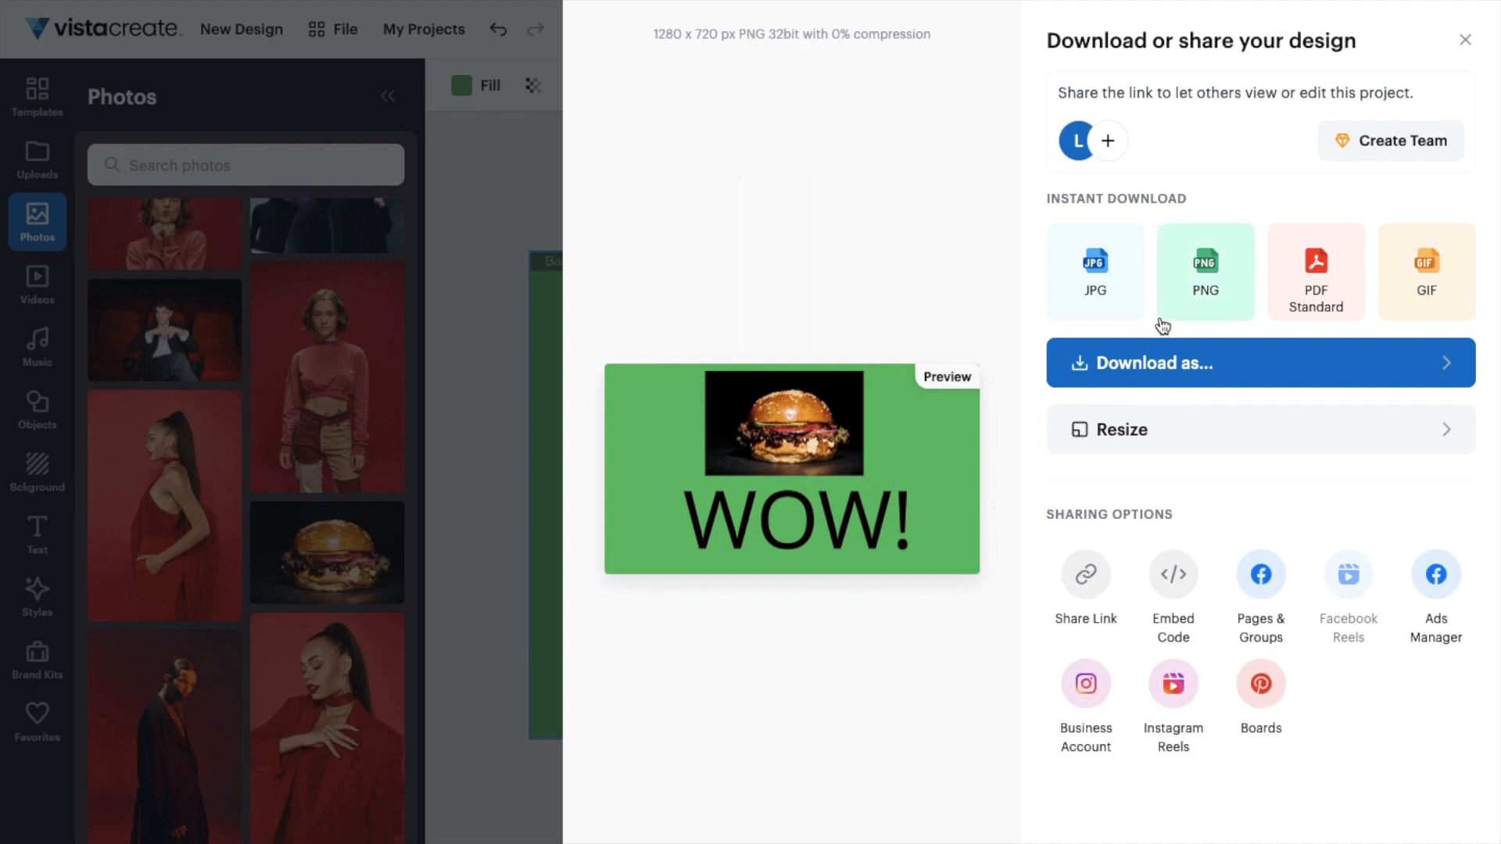
pyautogui.moveTo(1210, 292)
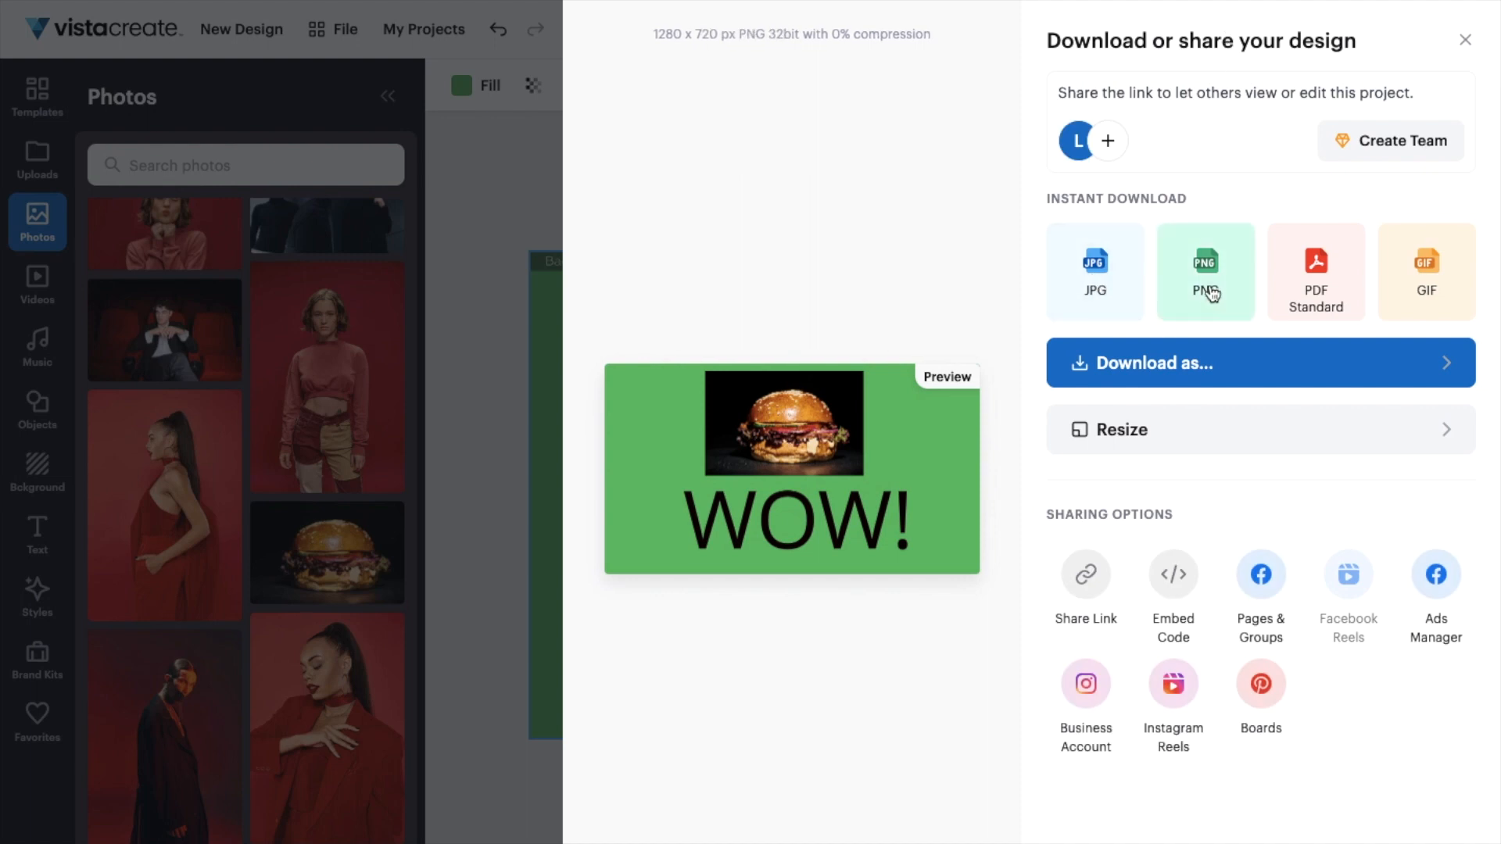